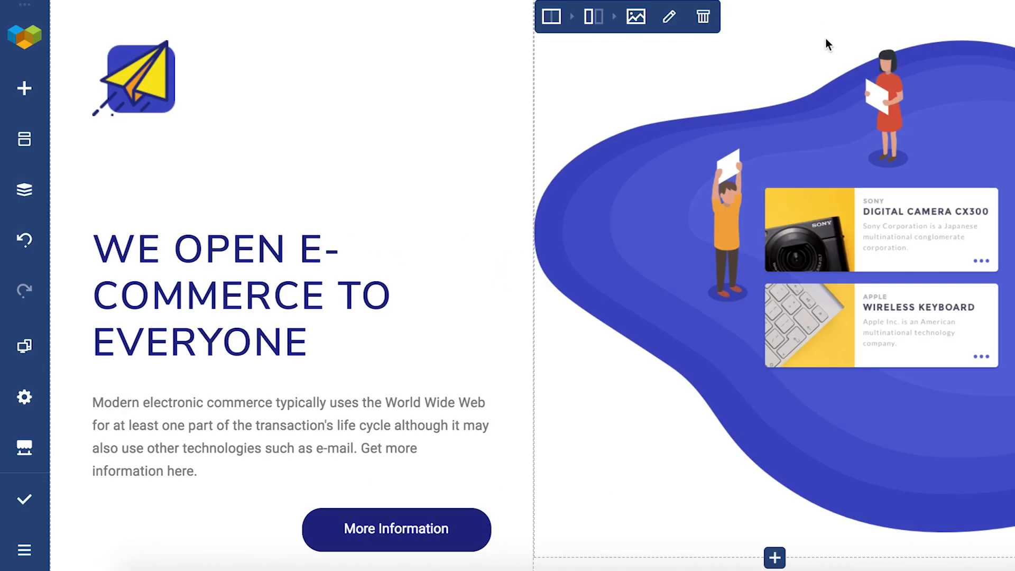
mouse_move(826, 61)
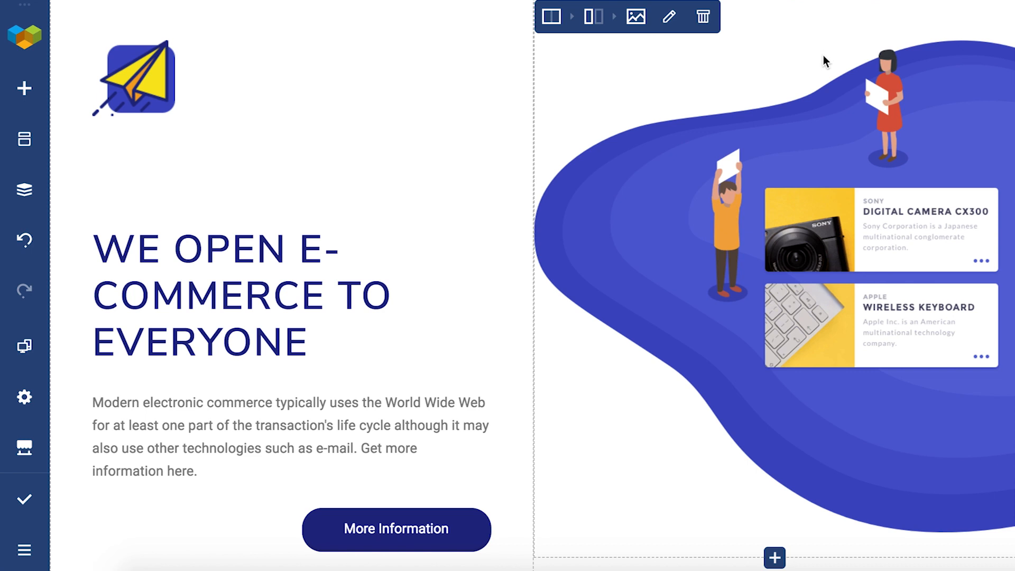
- Scroll down to the Boost Your Online Store row showing 300, 80000 and 6M
scroll(down, 3)
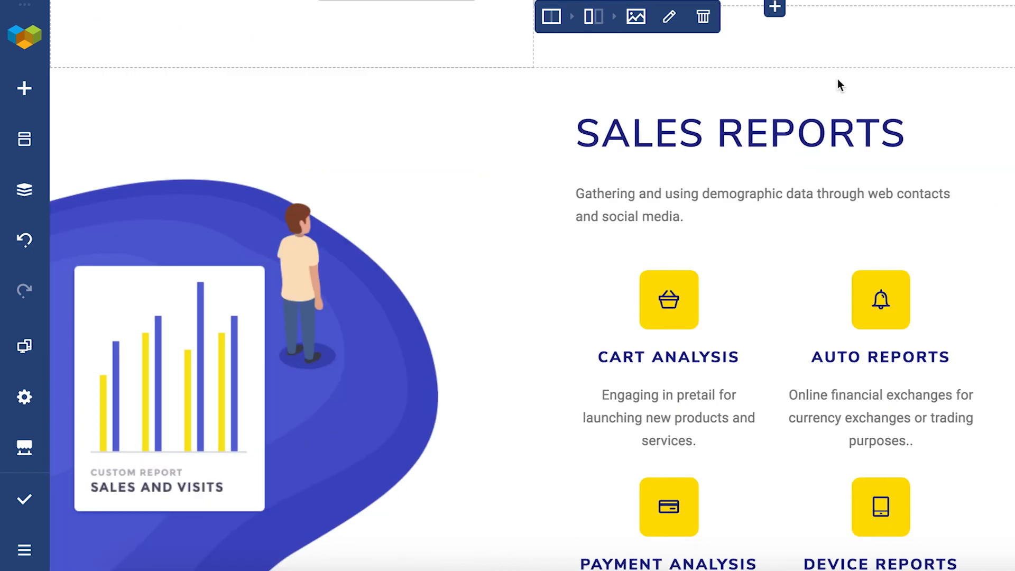
scroll(down, 3)
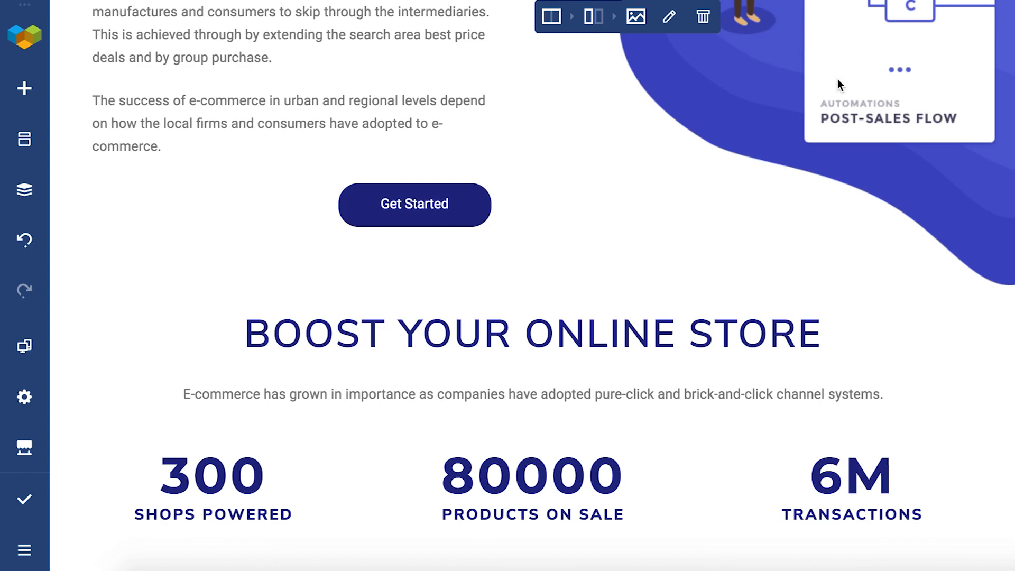
scroll(down, 3)
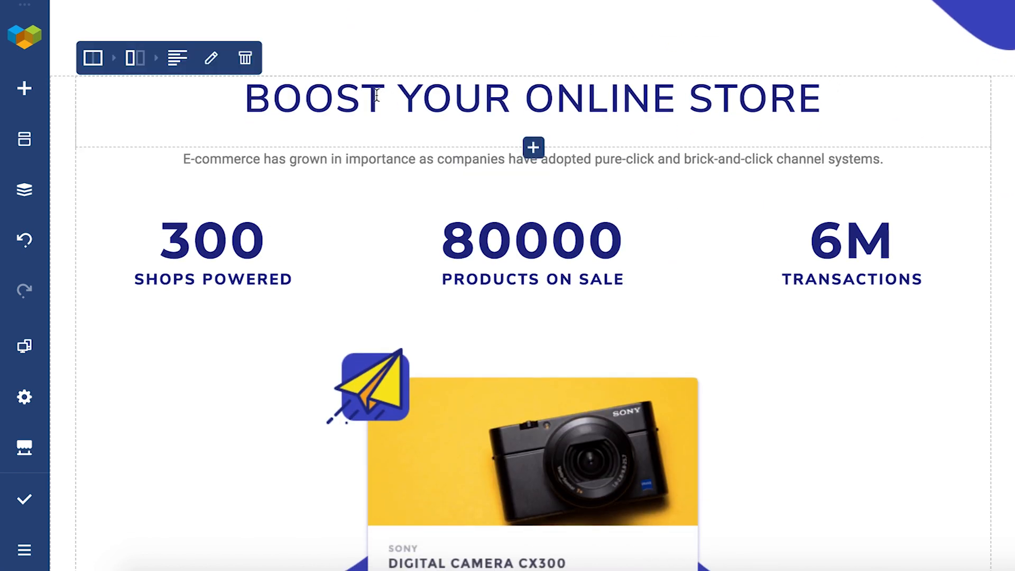
mouse_move(186, 110)
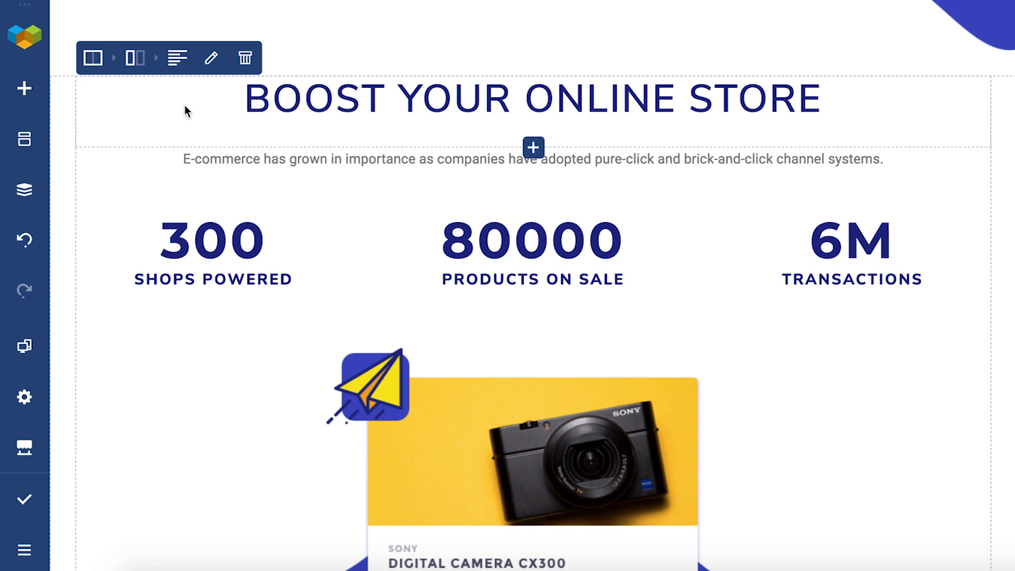
mouse_move(134, 124)
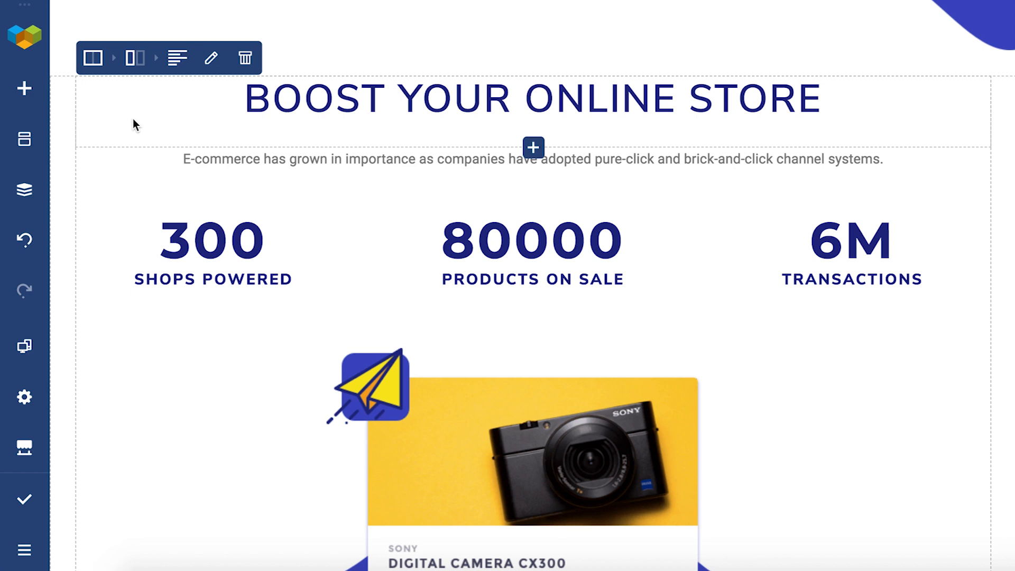
mouse_move(132, 134)
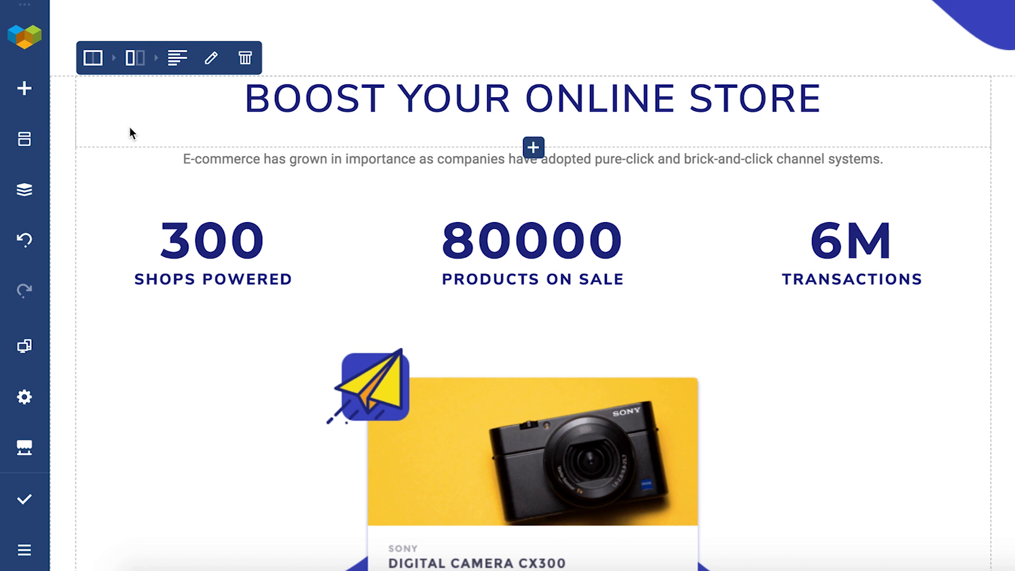
mouse_move(95, 62)
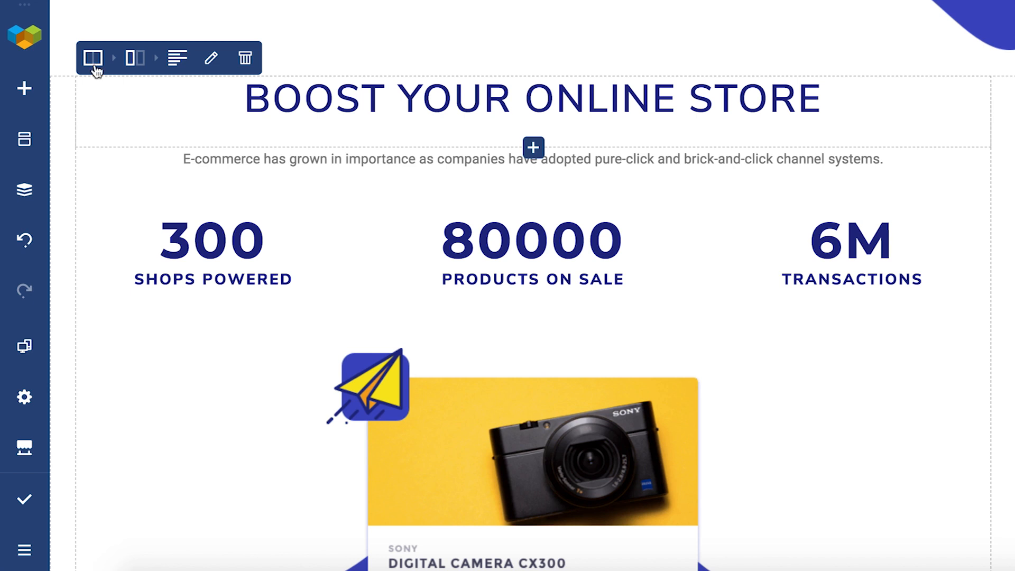
- Give the Boost Your Online Store row the element ID more_information and close its settings
click(93, 57)
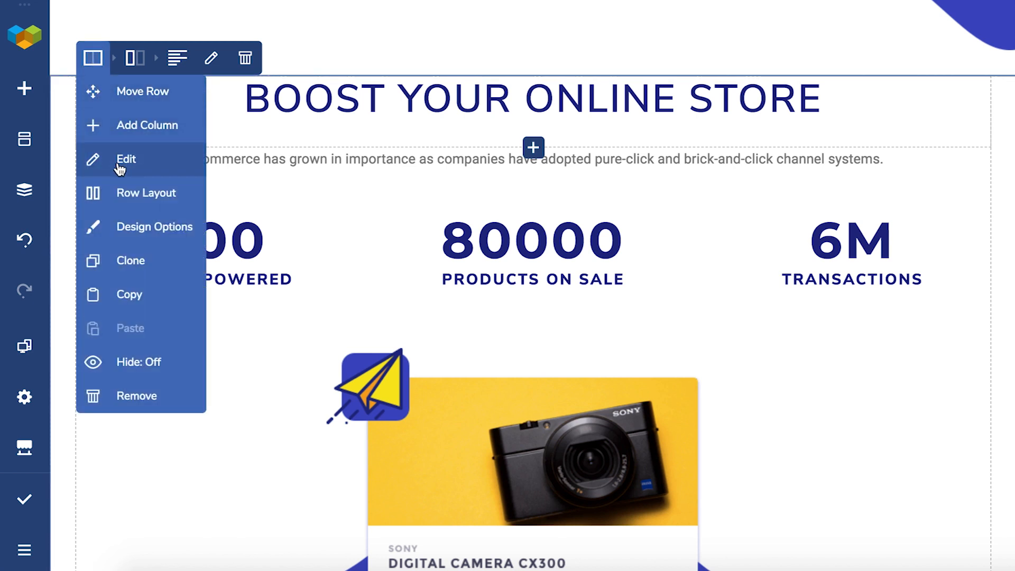
click(126, 160)
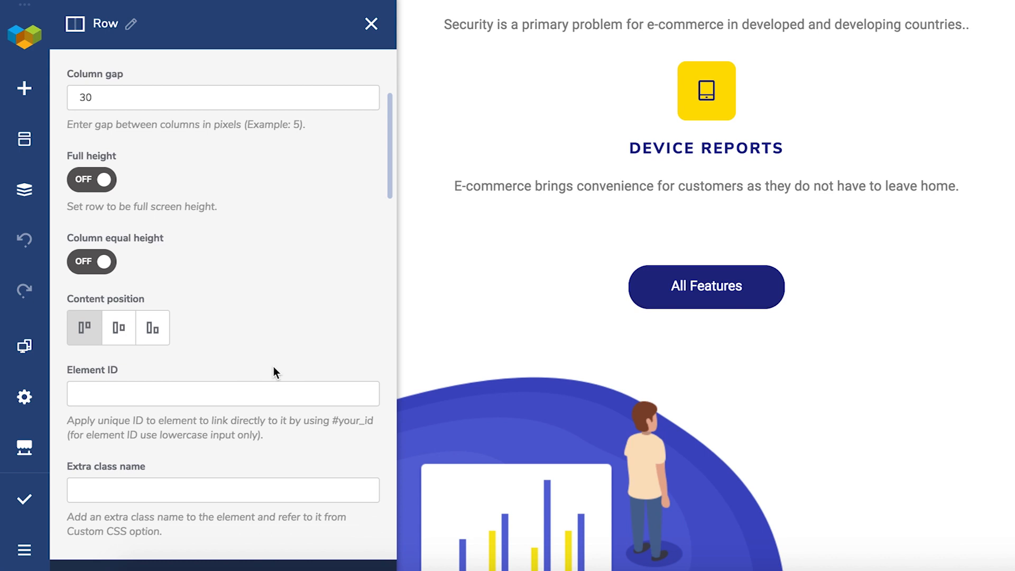
text(more_i)
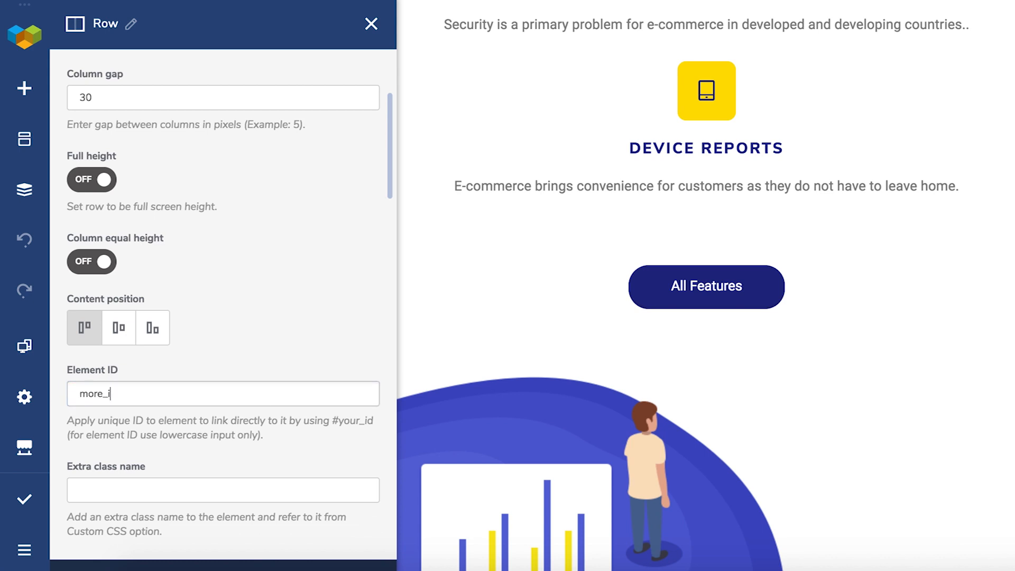
mouse_move(320, 217)
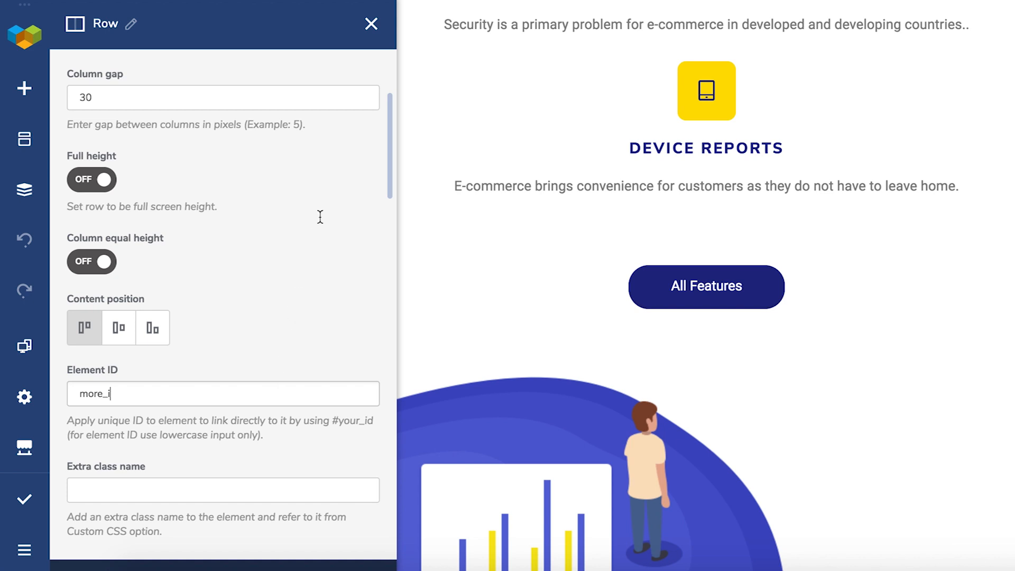
text(nformation)
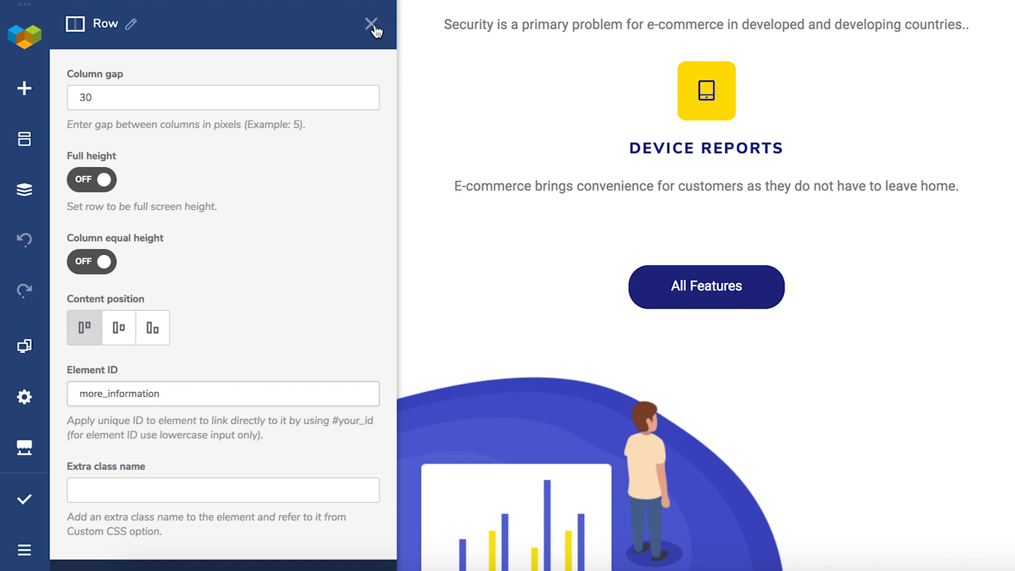
click(372, 24)
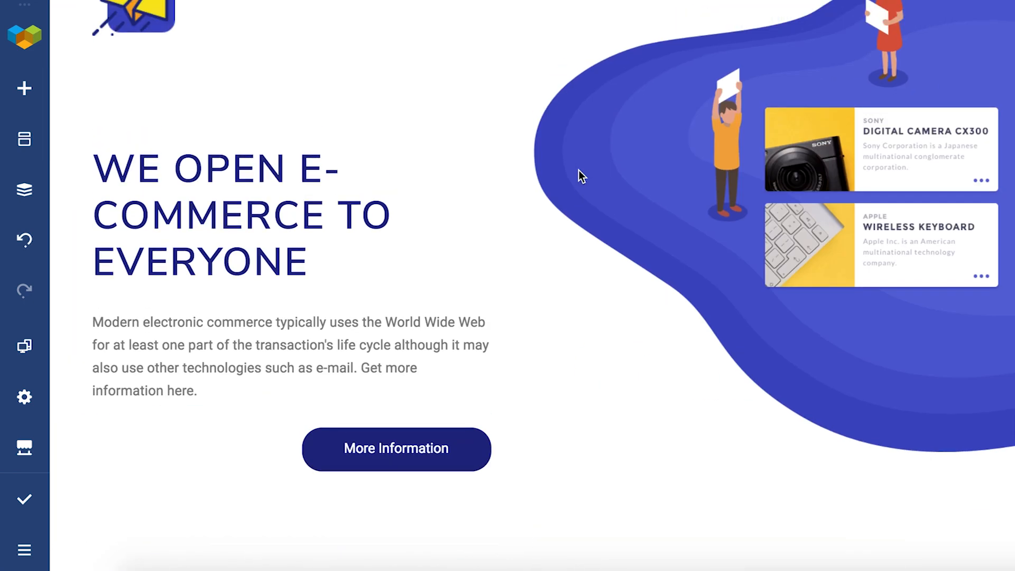
- Open the Edit settings of the More Information 3D button in the hero section
click(395, 447)
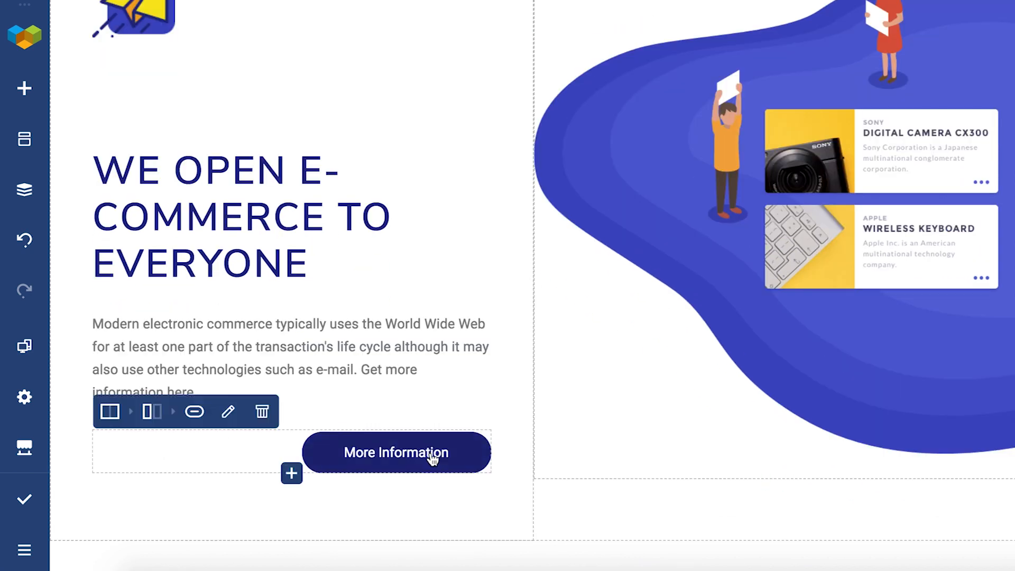
mouse_move(354, 458)
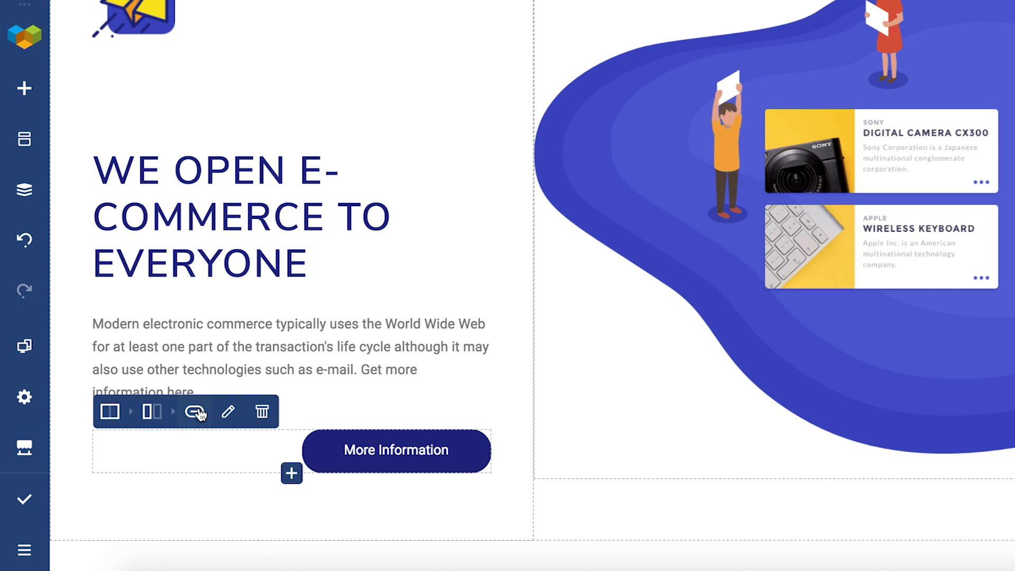
click(194, 412)
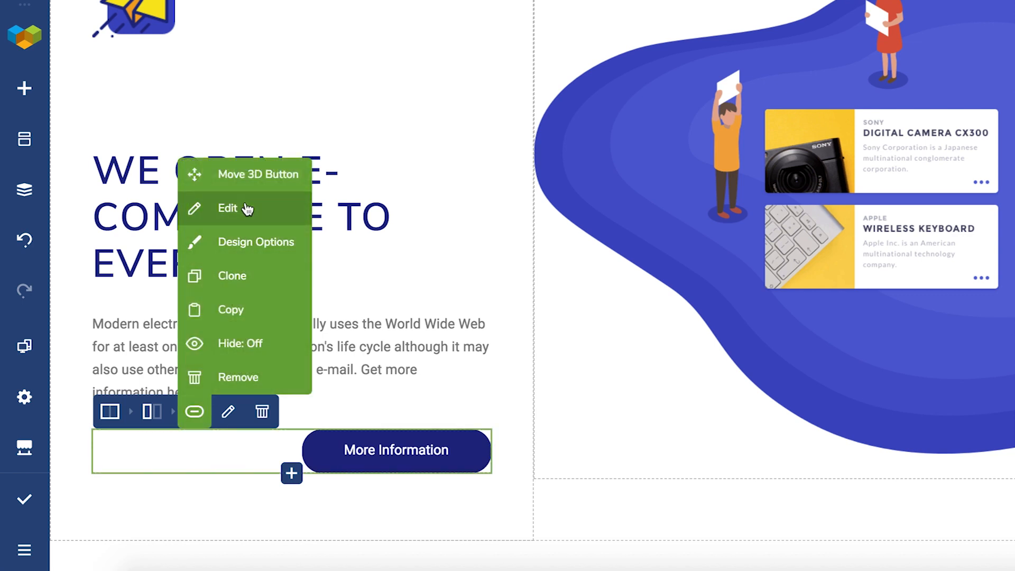
click(227, 208)
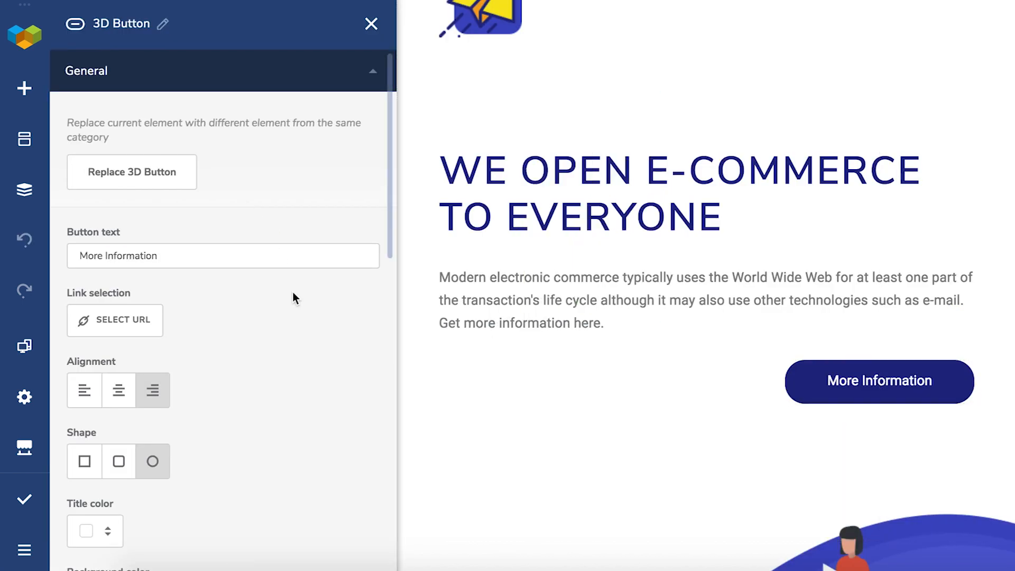
mouse_move(291, 332)
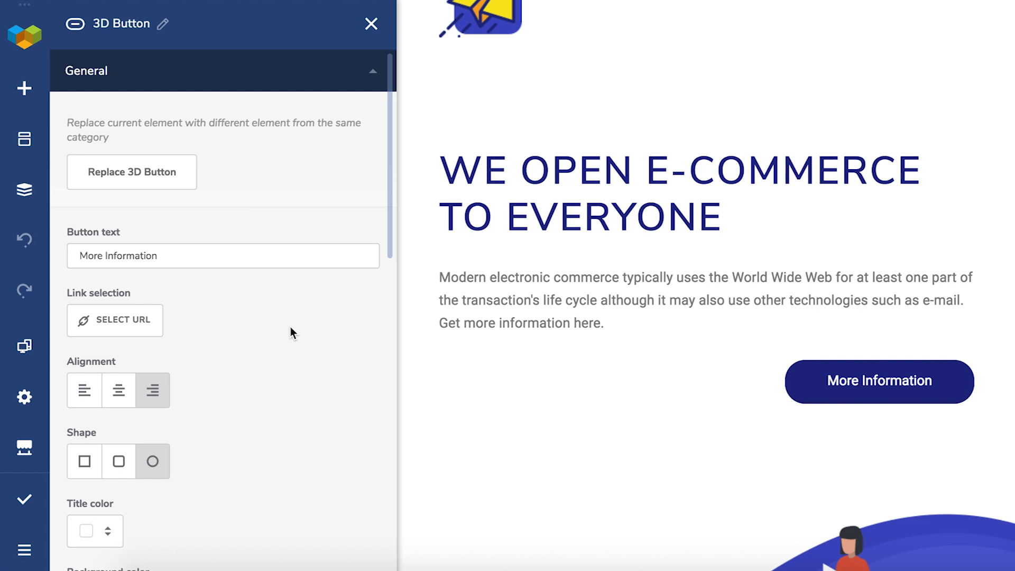
- Set the More Information button's URL to #more_information and save the link
click(115, 320)
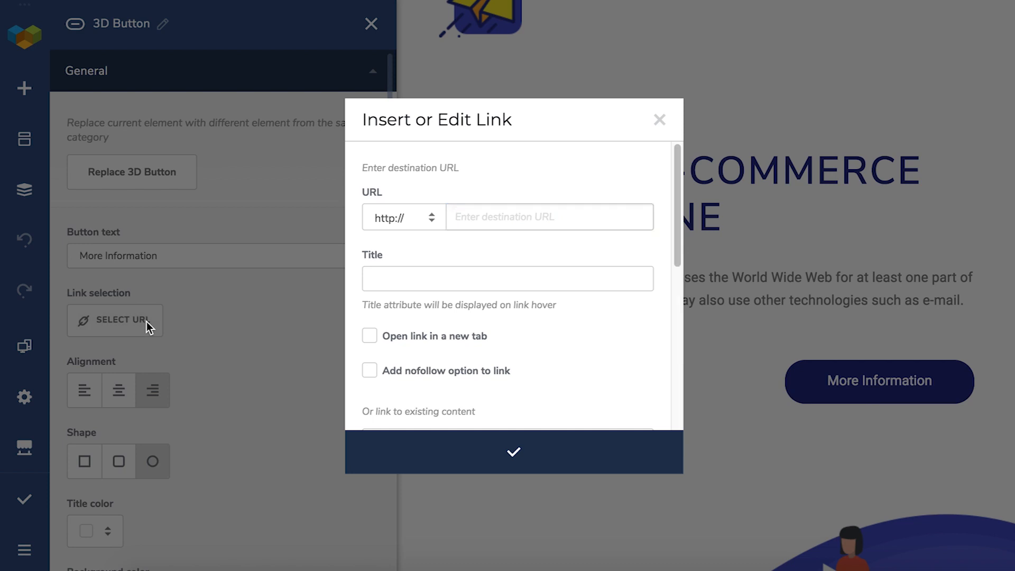
text(#more_informat)
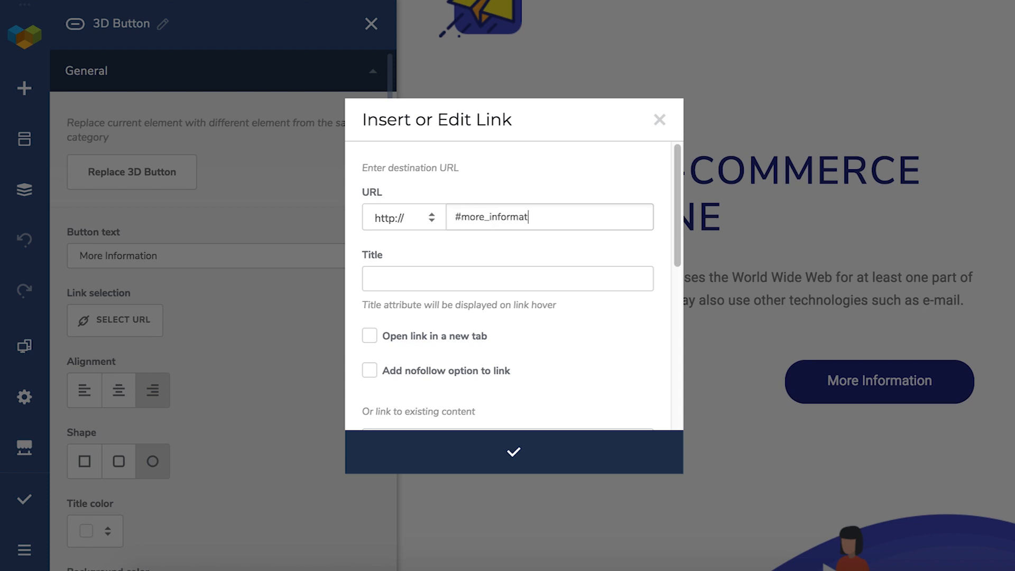
click(402, 216)
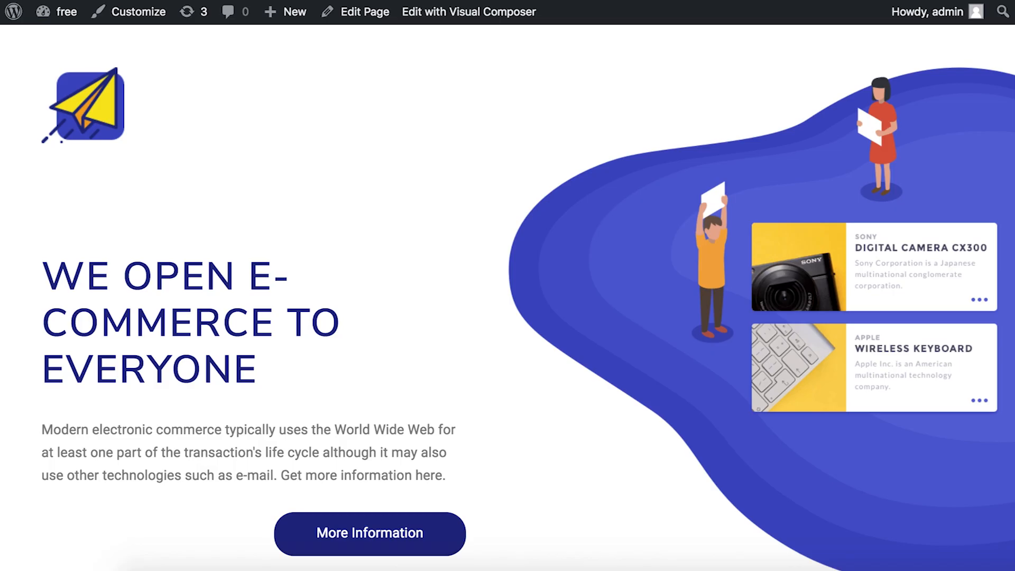
- Close the 3D Button settings panel to return to the hero section
scroll(down, 3)
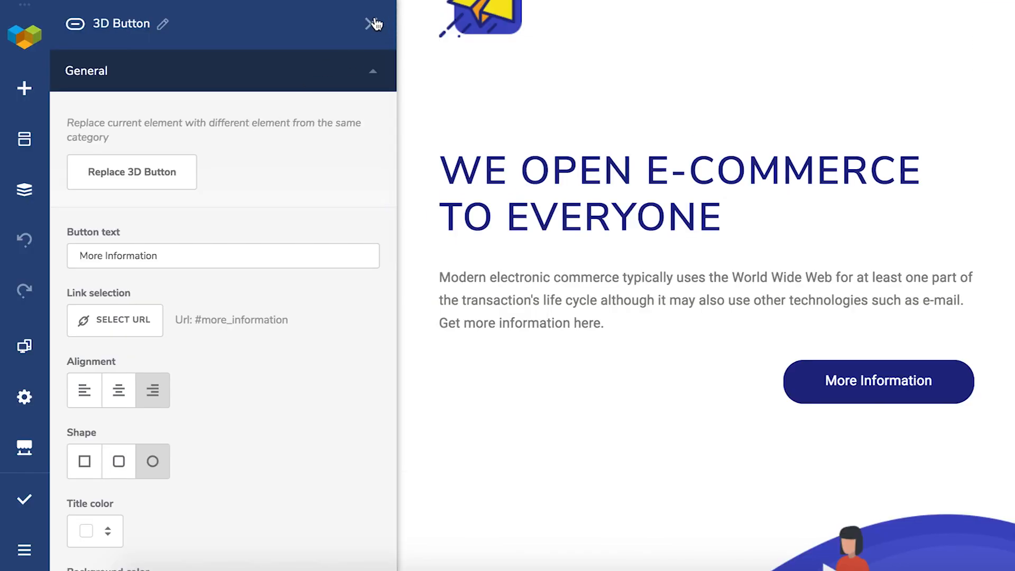
click(375, 24)
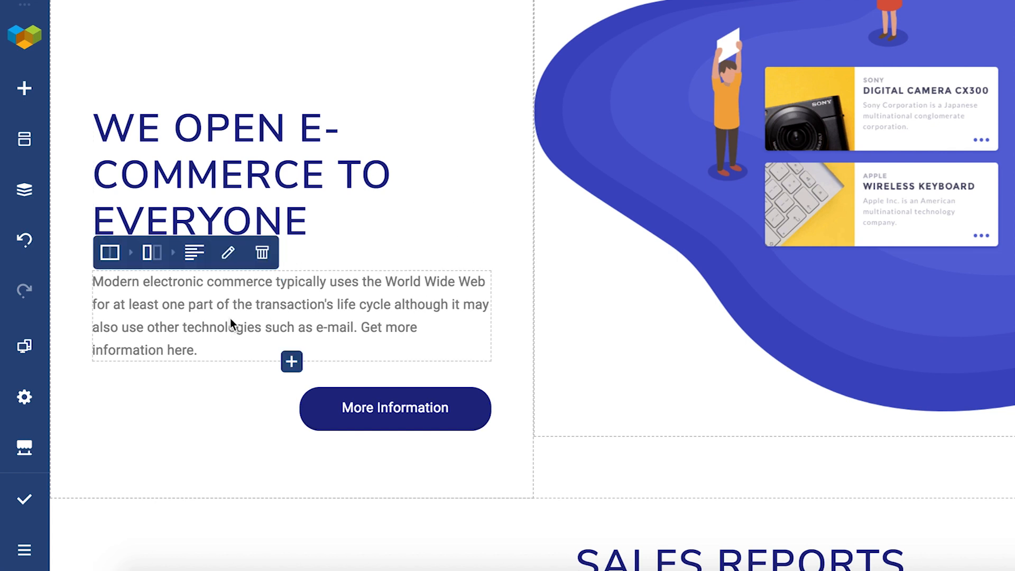
- Edit the hero Text Block and open full link options for the word 'here'
click(194, 252)
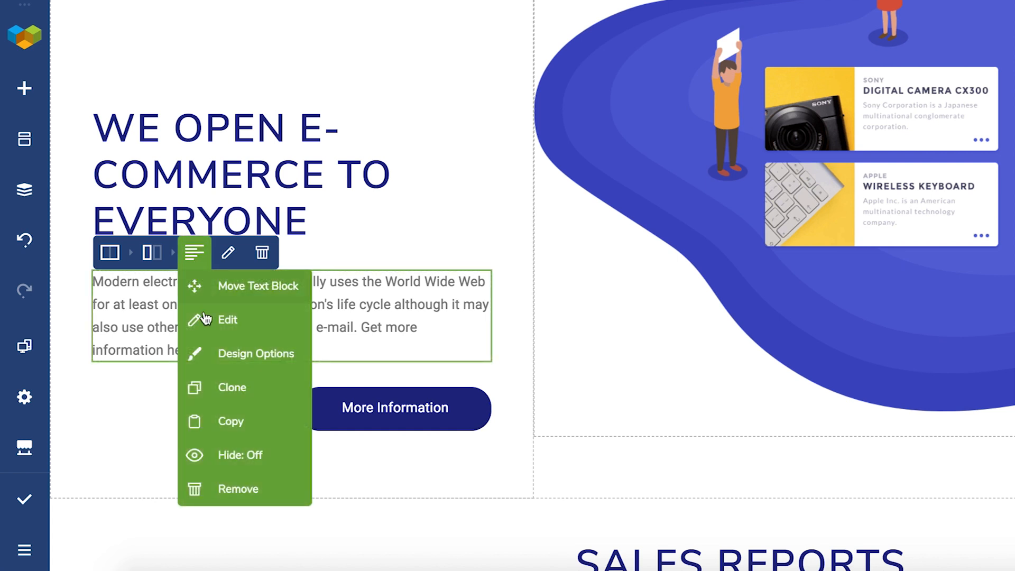
click(227, 319)
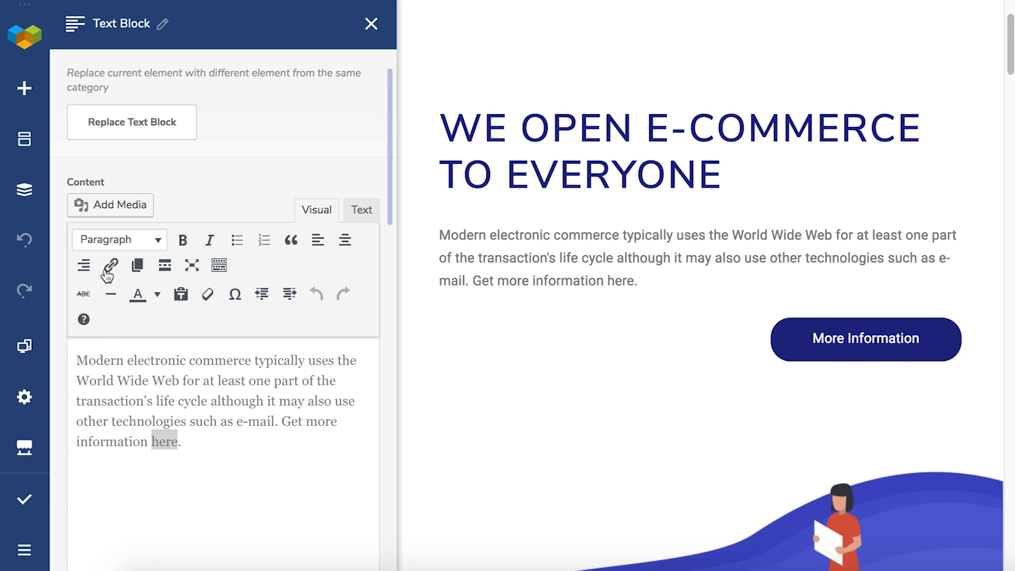
click(110, 265)
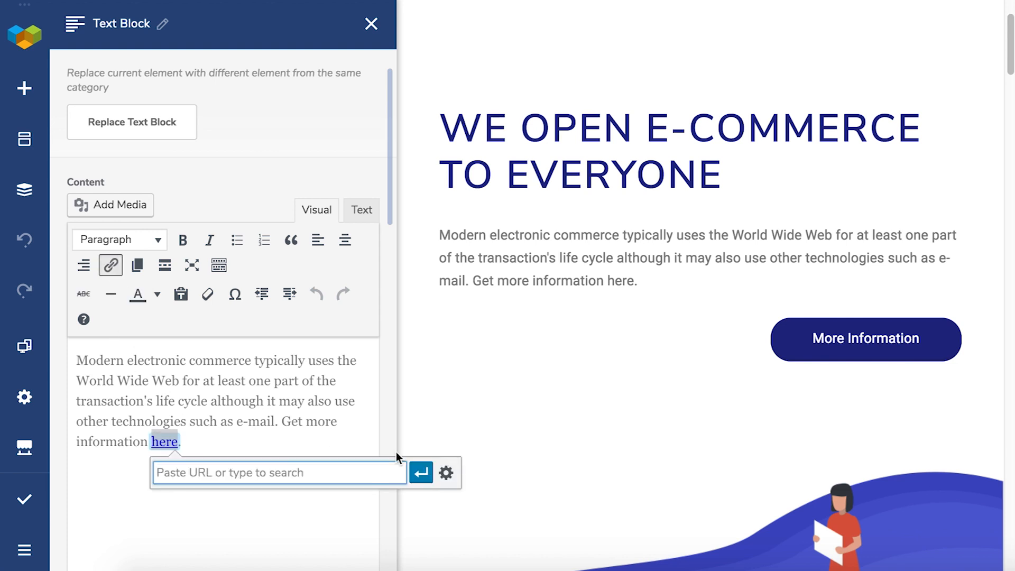
click(445, 472)
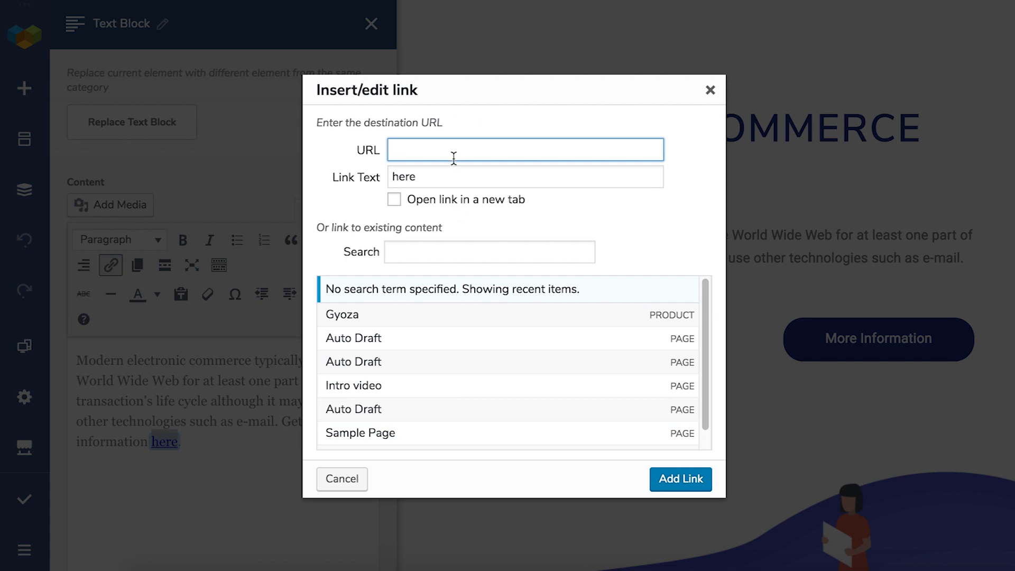
- Link the word 'here' to #more_information with Add Link
text(#m)
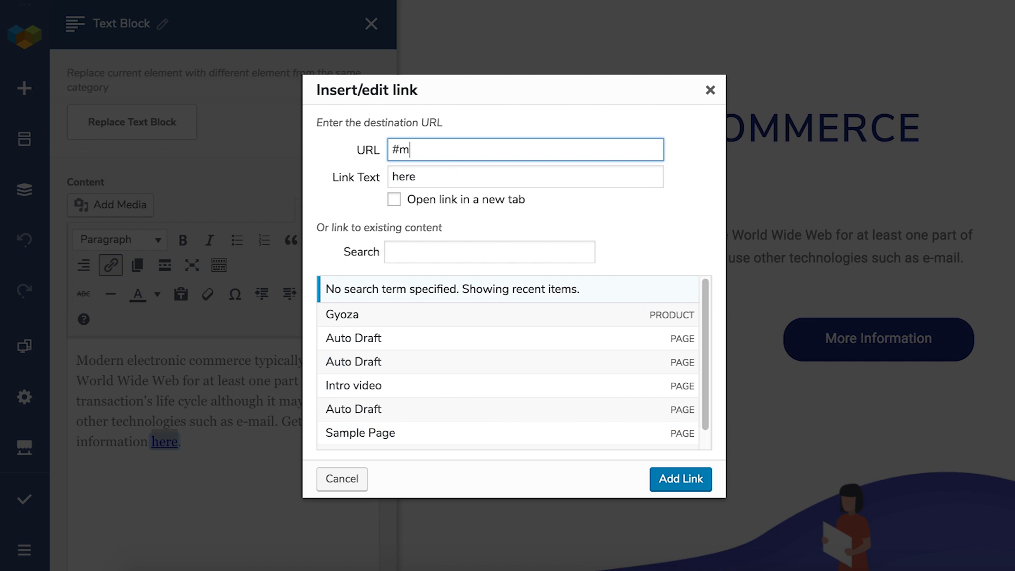
text(ore_informa)
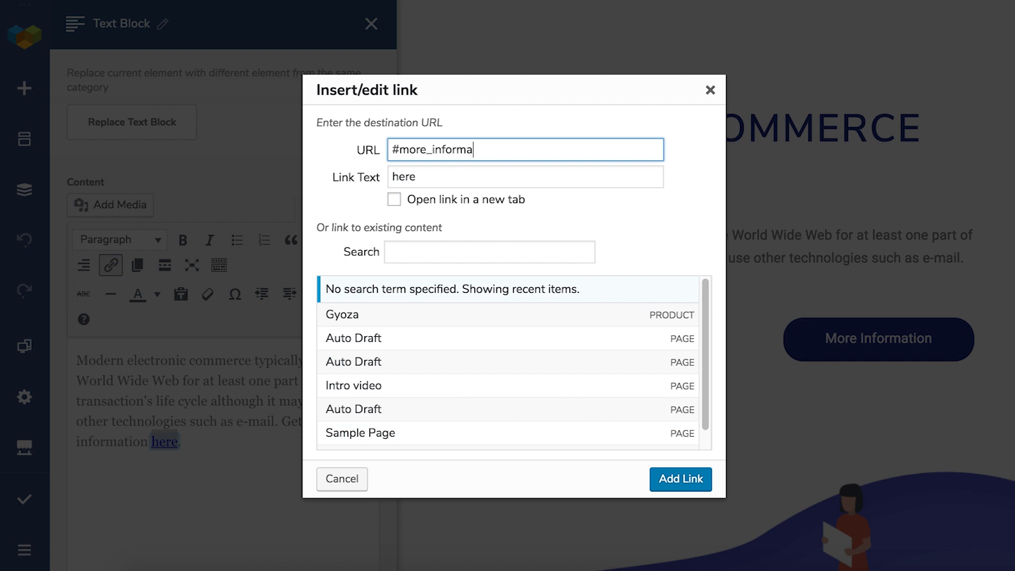
text(tion)
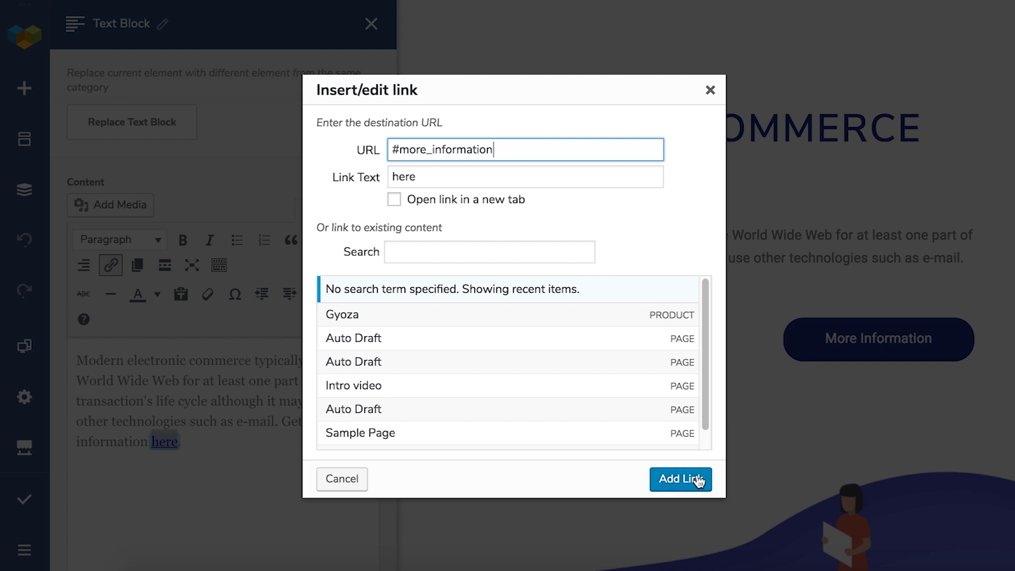
click(680, 479)
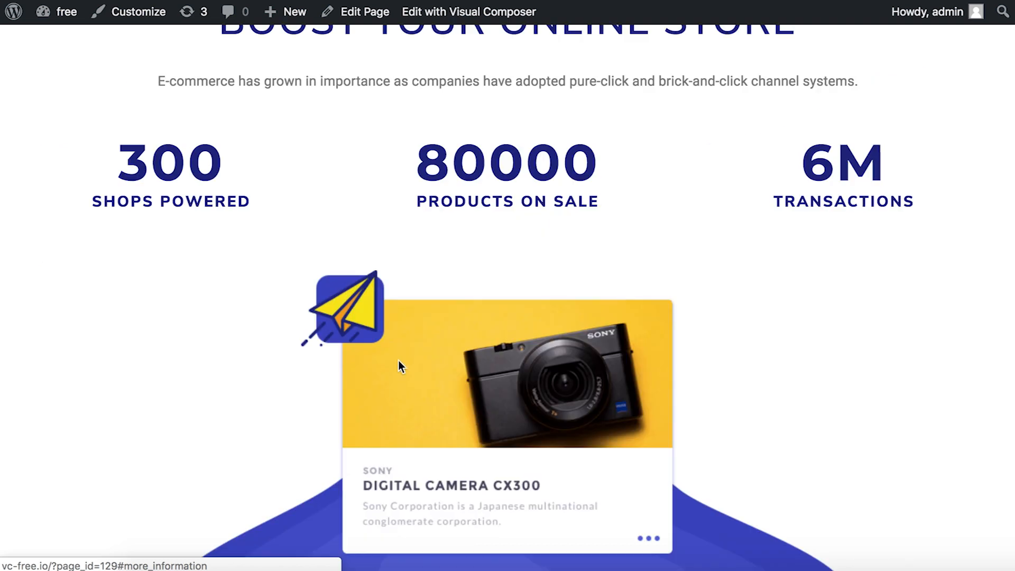
- Scroll the live page to view the statistics row with 300, 80000 and 6M
scroll(up, 3)
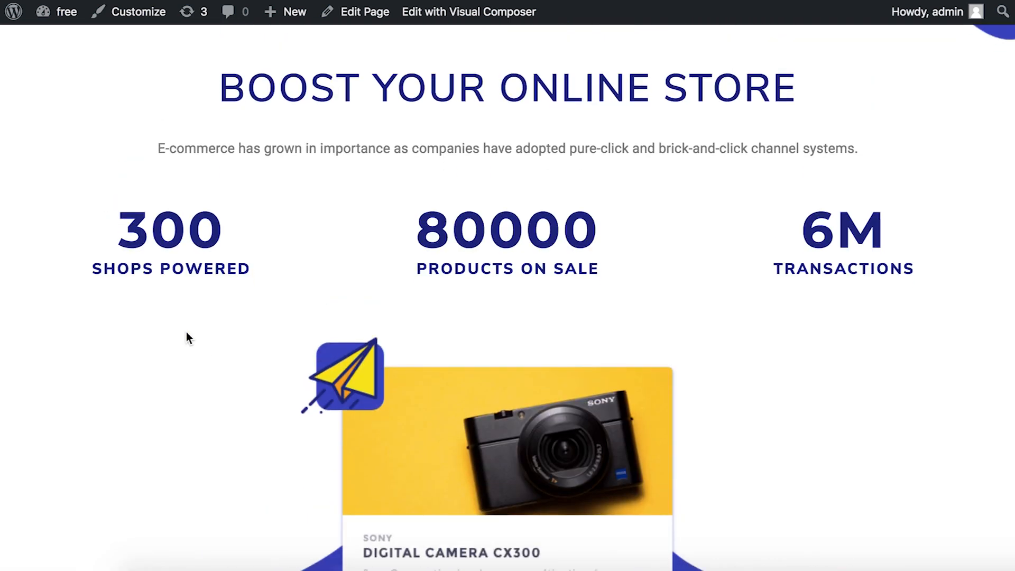